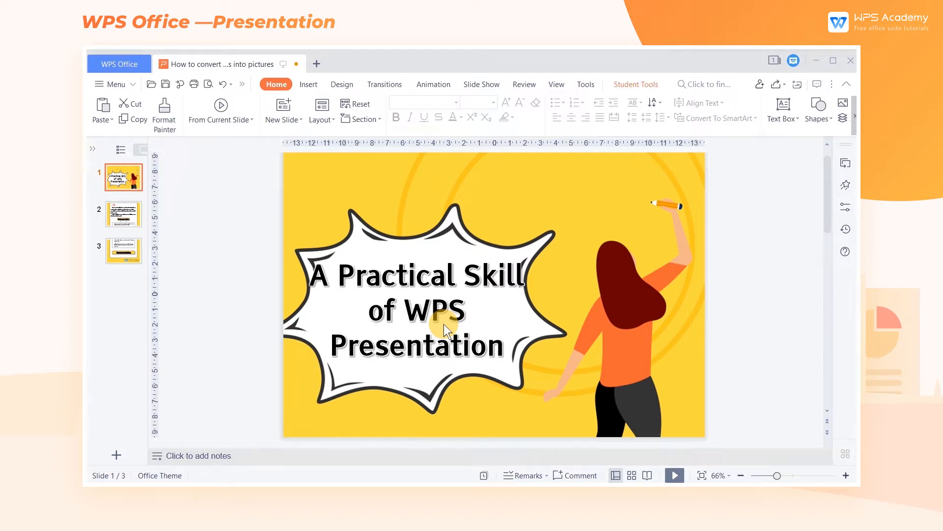
Step: View slides 2 and 3, then bring up the Tools export and conversion options
click(123, 213)
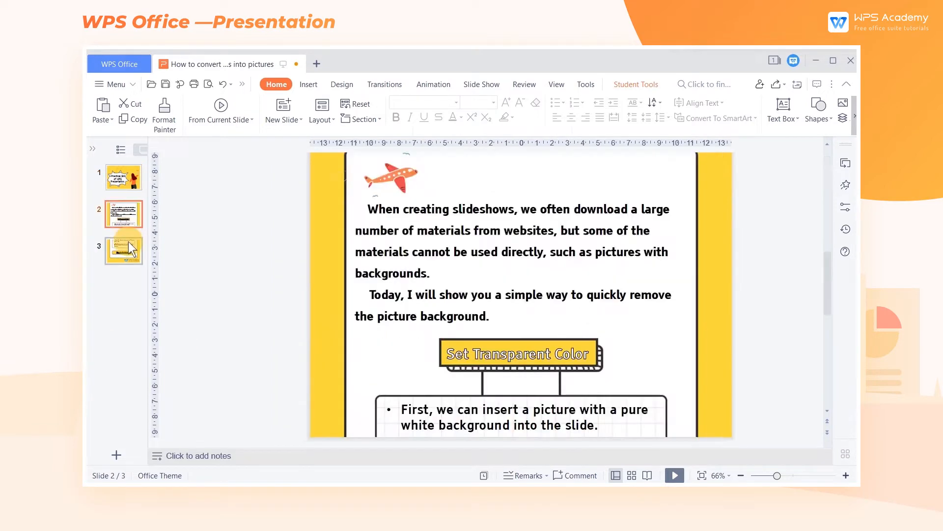
click(585, 84)
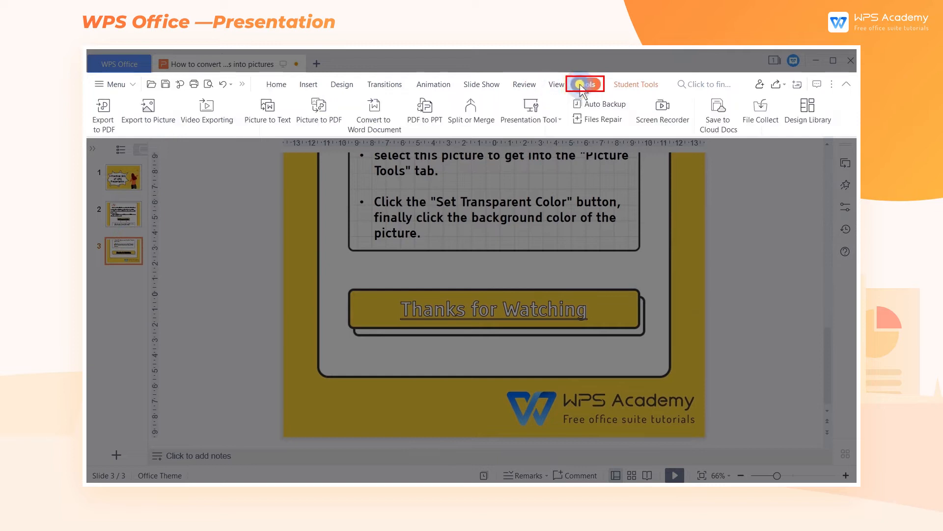
click(585, 83)
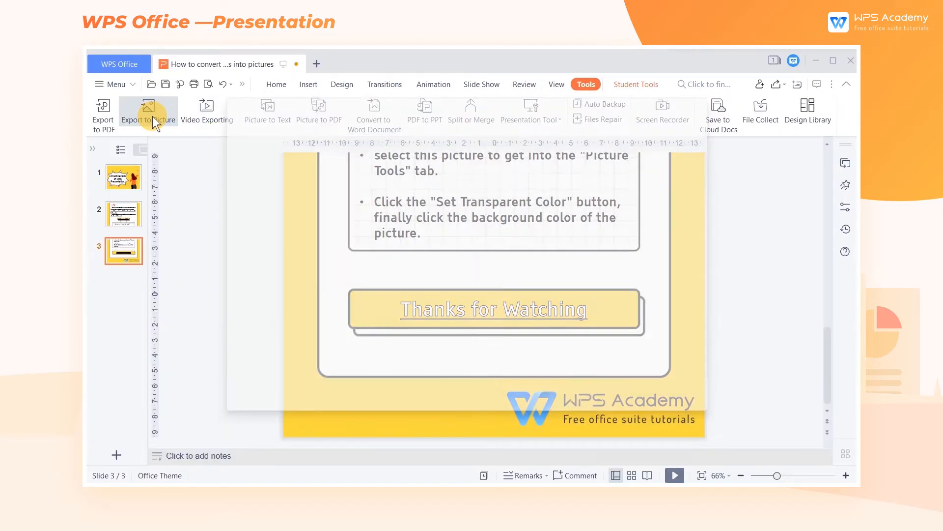
Step: Open the Export to Picture settings and apply the default WPS Office watermark
click(147, 112)
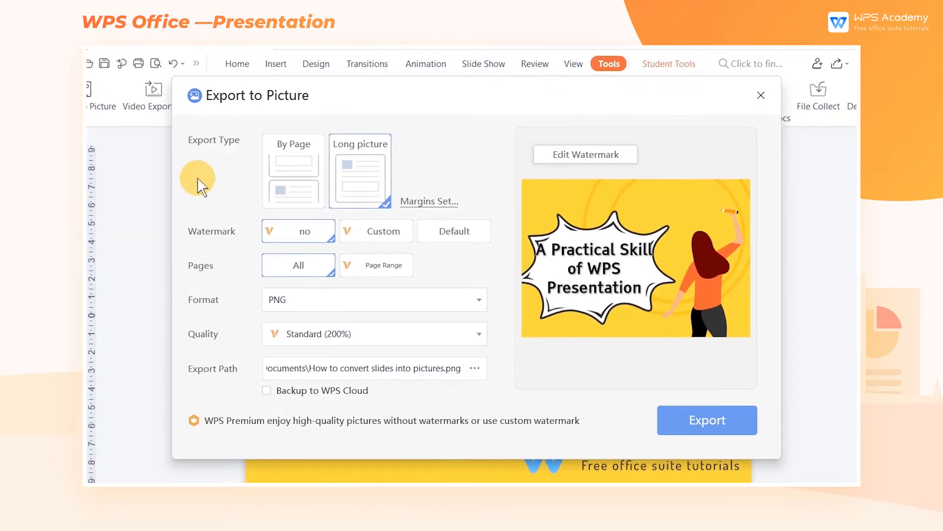
mouse_move(214, 192)
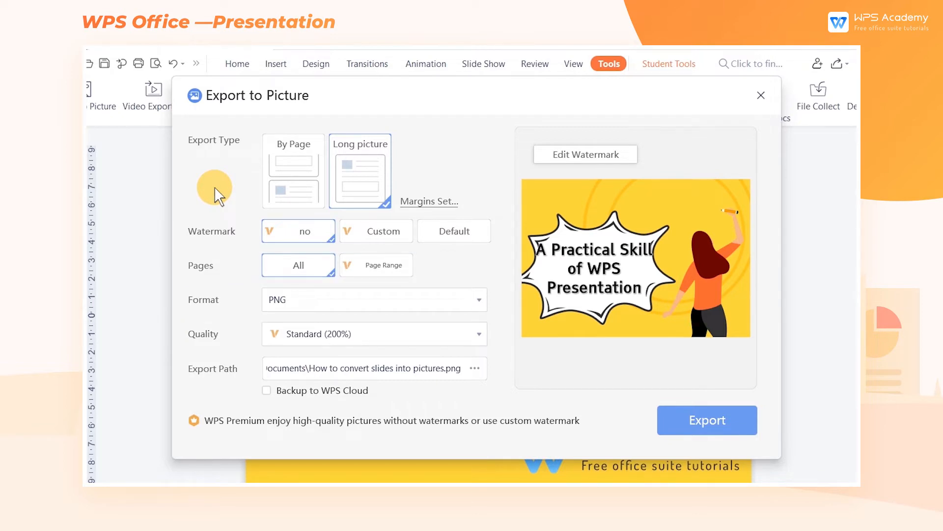
click(225, 198)
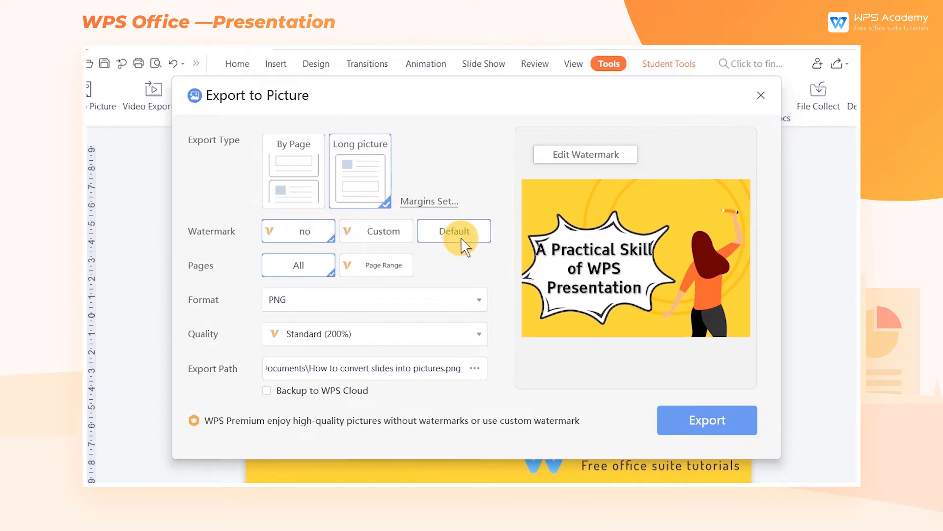
click(453, 231)
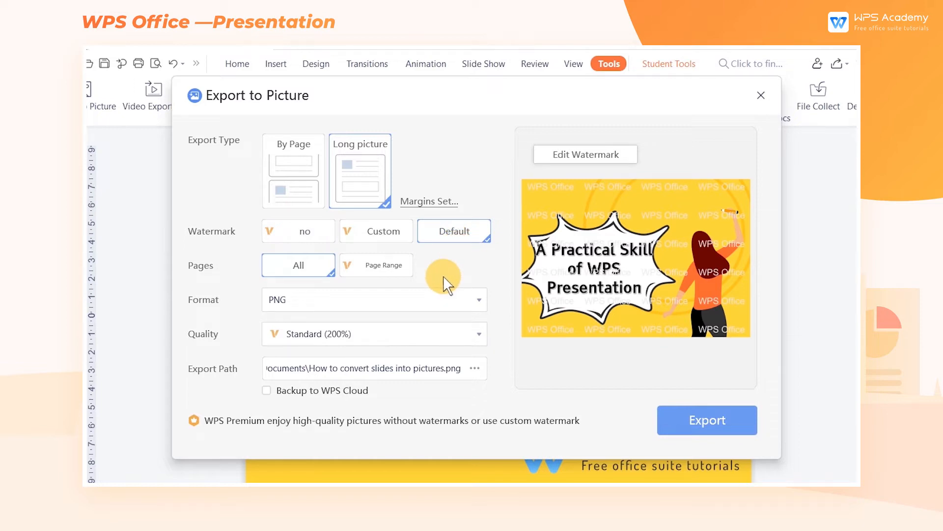
mouse_move(442, 329)
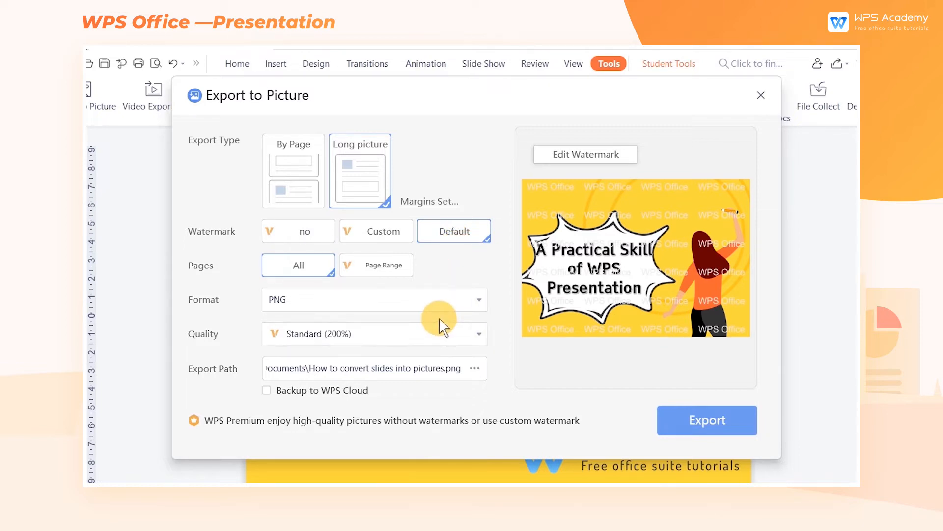
Step: Set export quality to Normal (100%), remove the watermark, and switch to a custom watermark
click(373, 334)
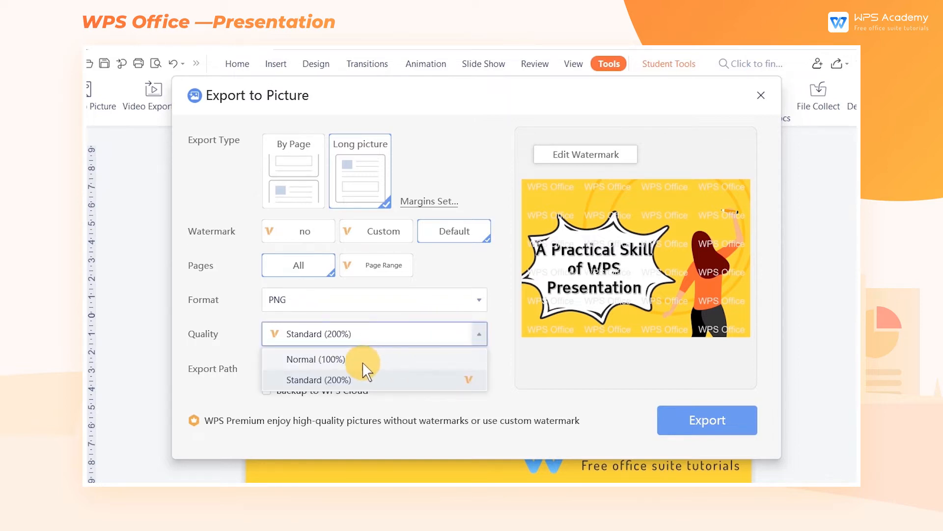
click(316, 359)
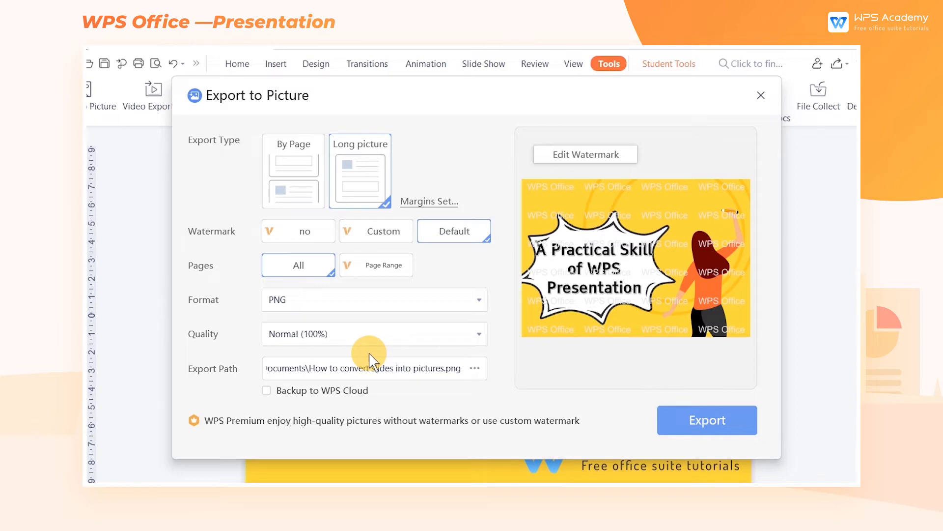
click(297, 230)
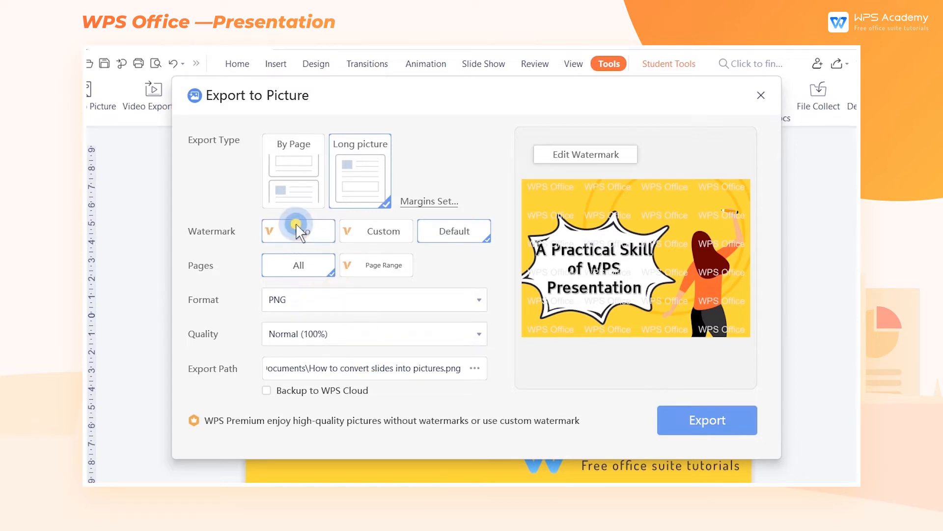
click(298, 230)
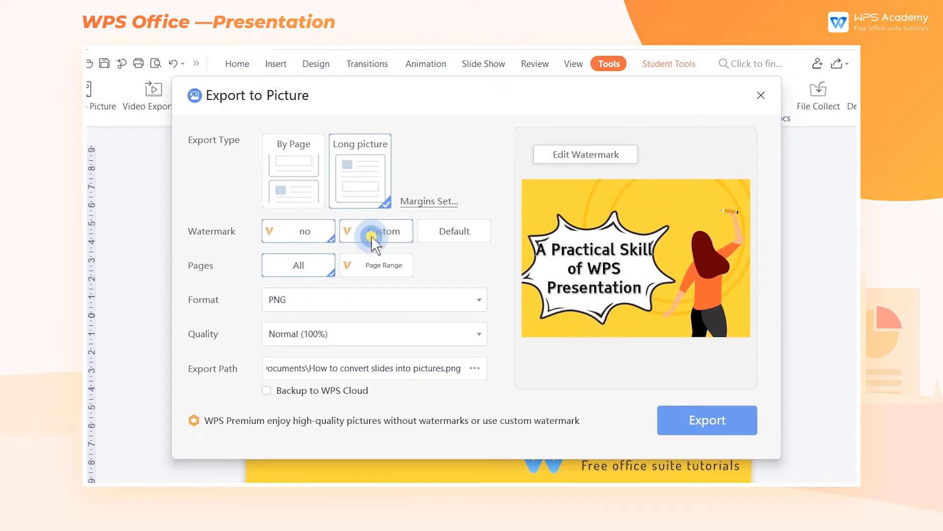
click(375, 231)
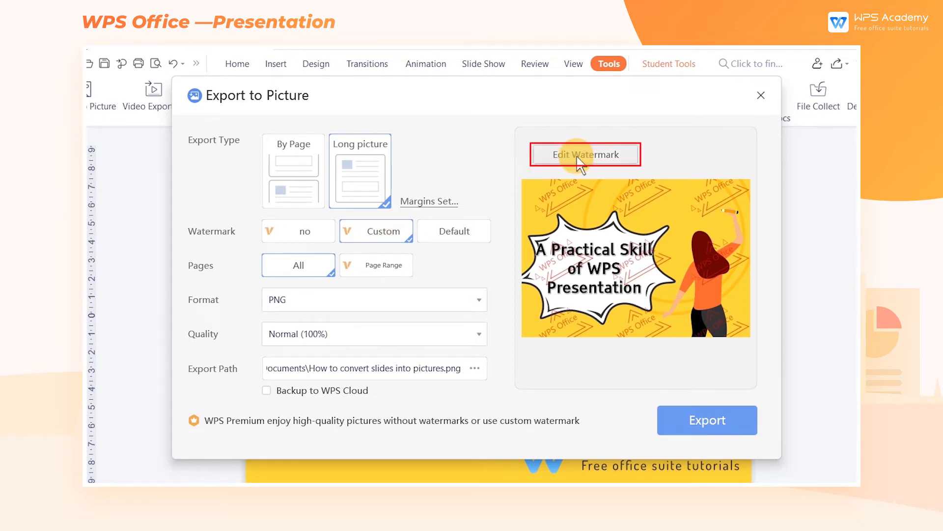
Step: Make the custom watermark read 'WPS Academy', large and untiled, and confirm
click(584, 154)
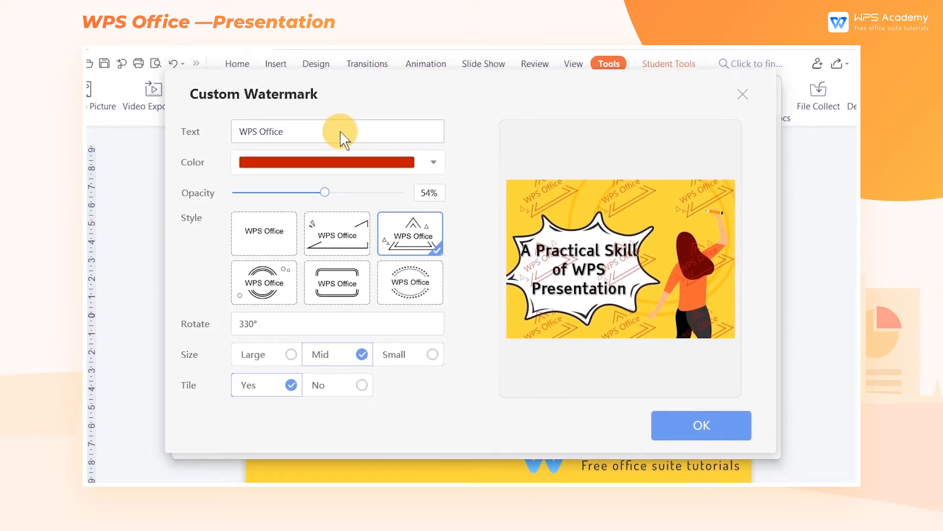
text(WPS Academy)
text(280)
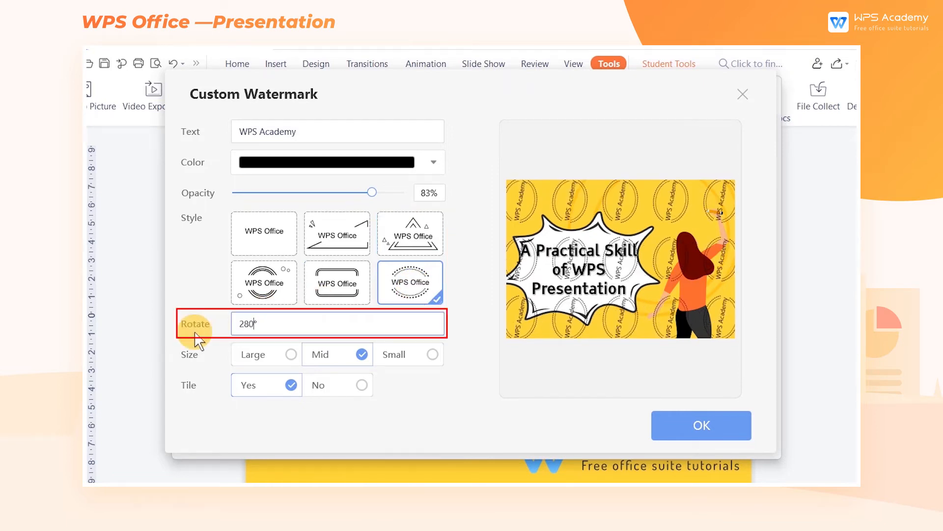
click(259, 353)
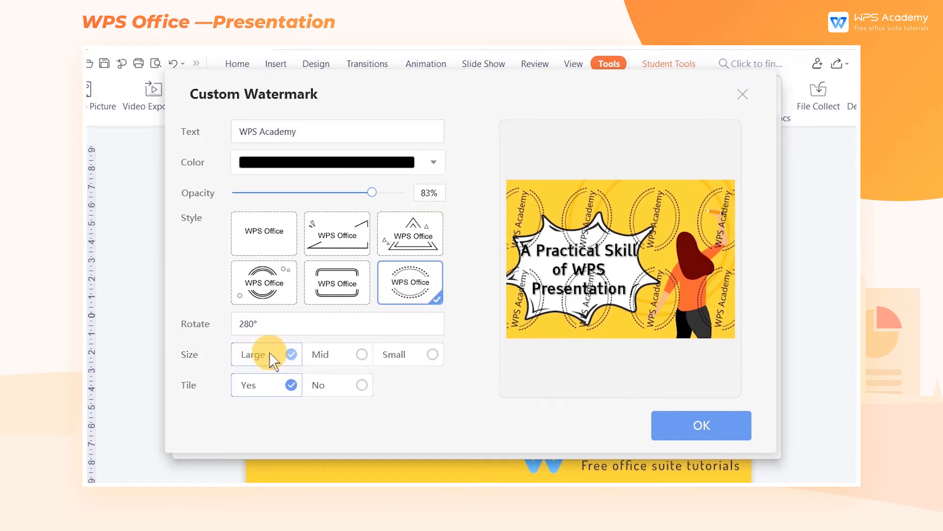
click(337, 384)
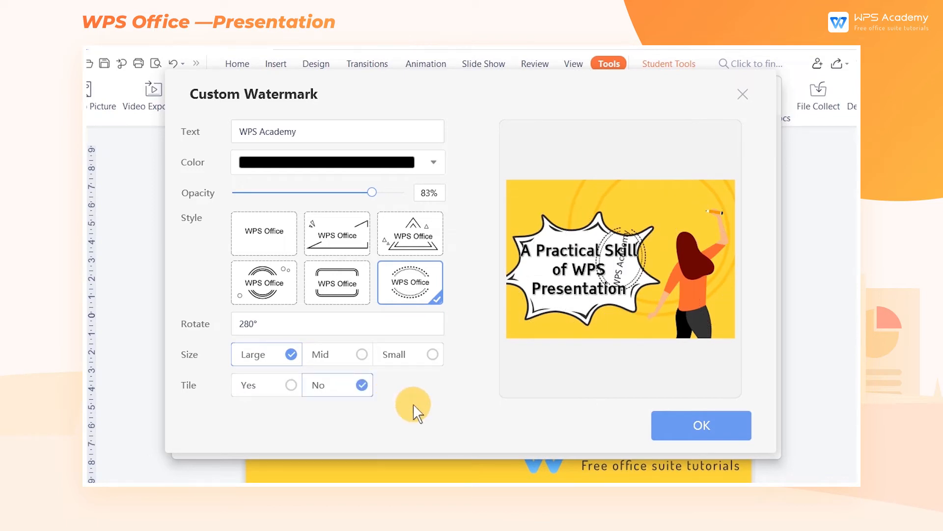
click(699, 424)
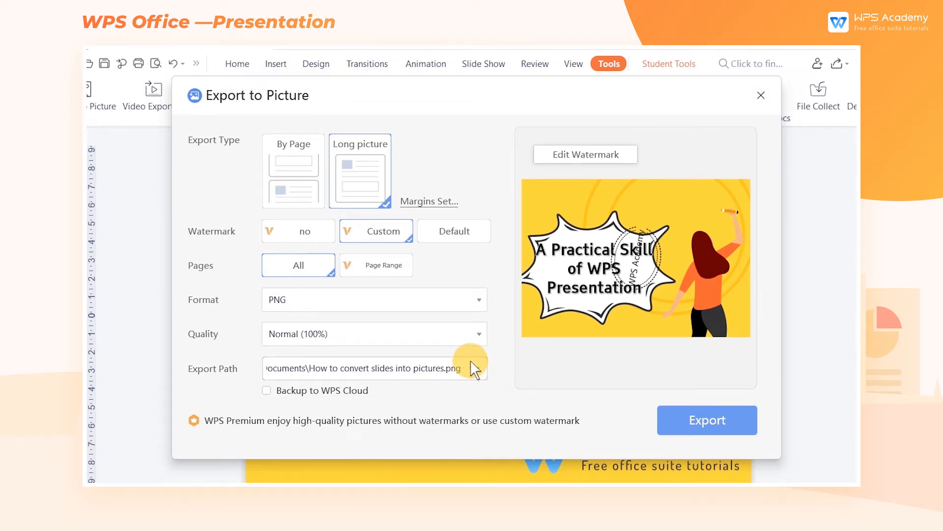
mouse_move(443, 334)
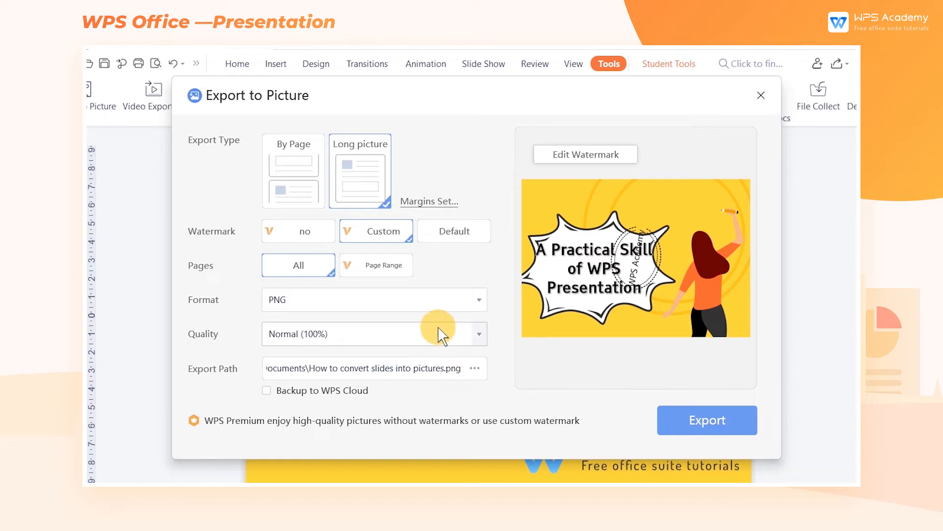
Step: Limit the export to pages 1-3 and change the format to JPG
click(452, 265)
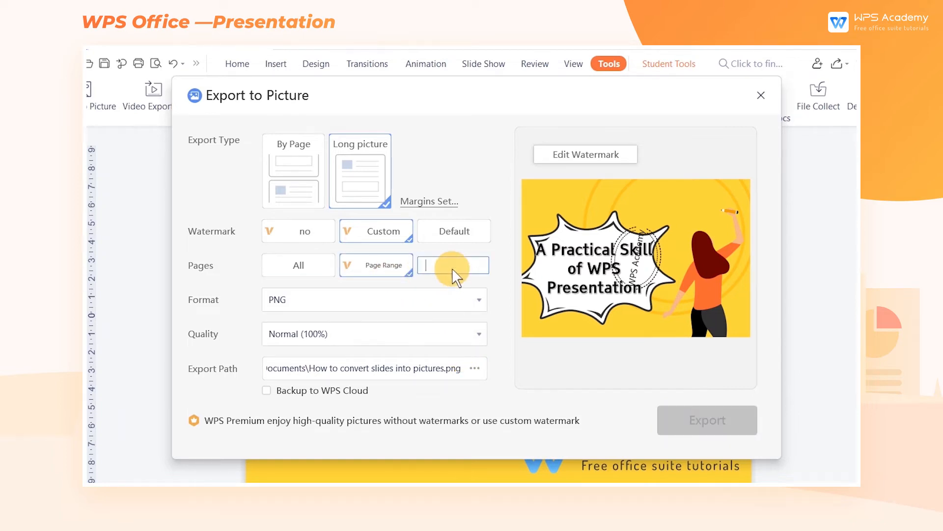
text(1-3)
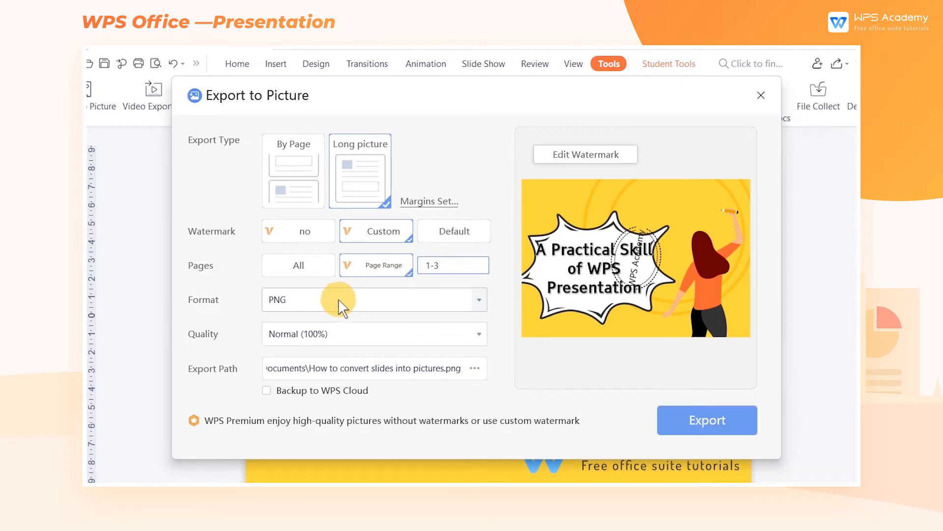
mouse_move(348, 284)
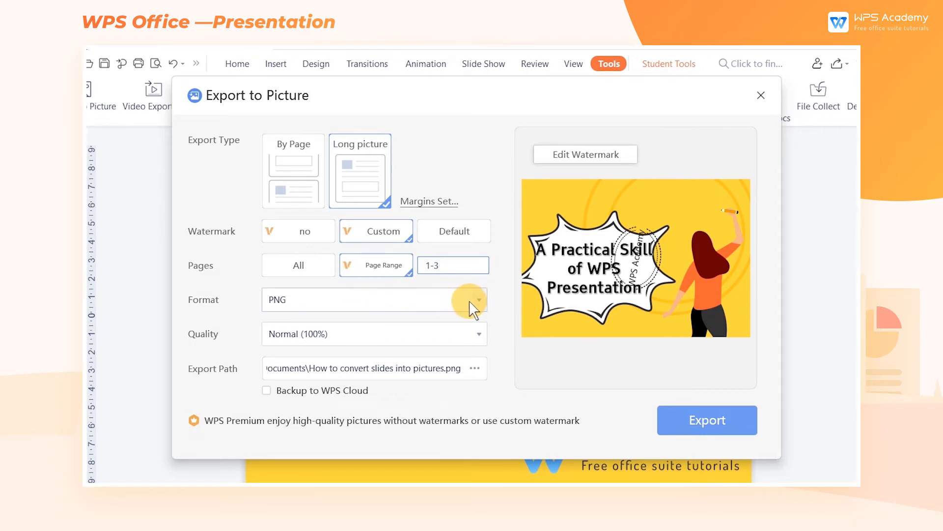
click(473, 299)
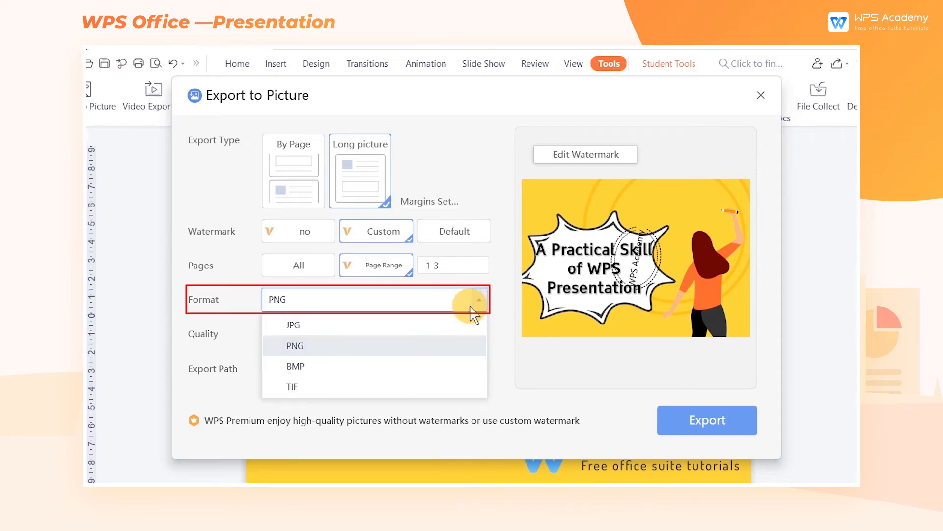
click(292, 325)
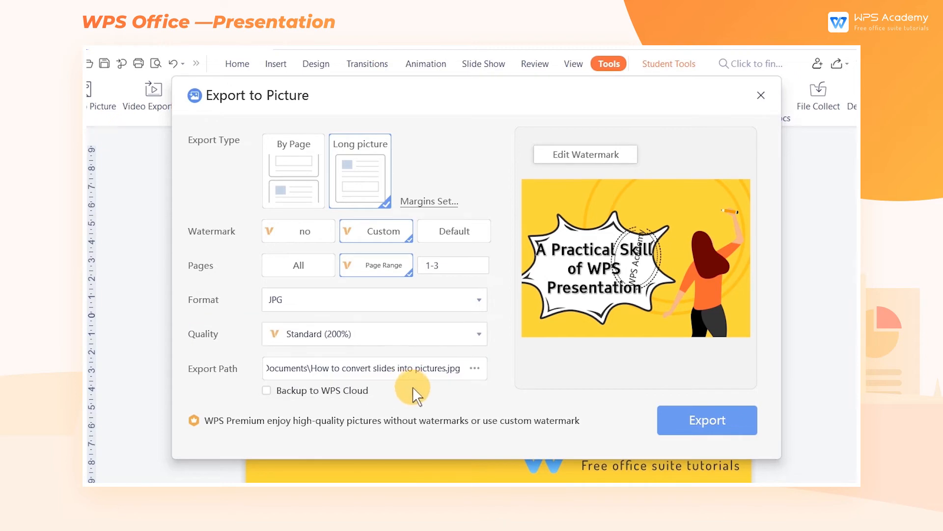
Step: Export slides 1-3 as a long picture and dismiss the out-of-range warning
click(474, 368)
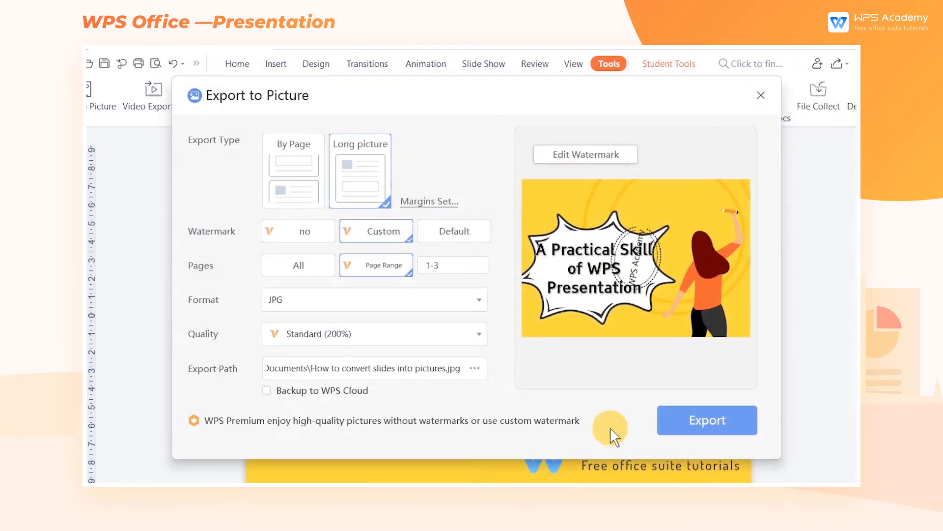
click(707, 420)
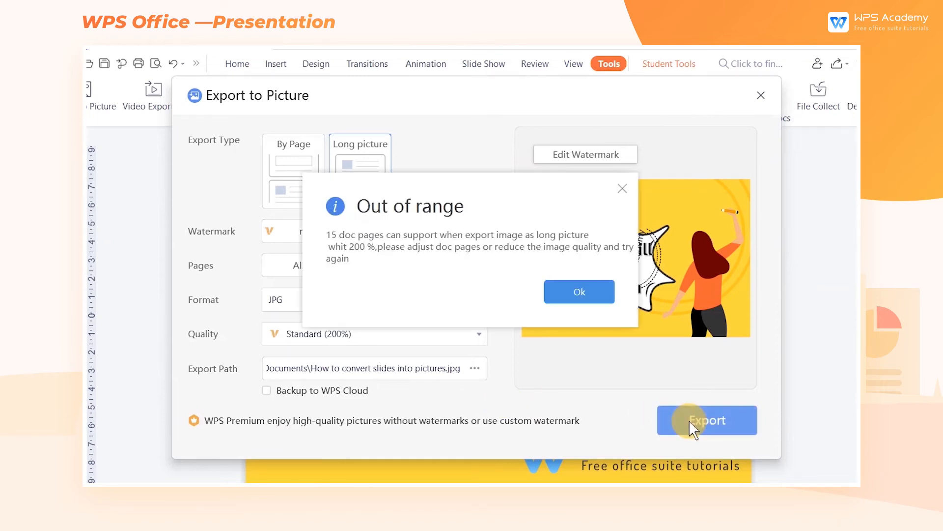
click(579, 292)
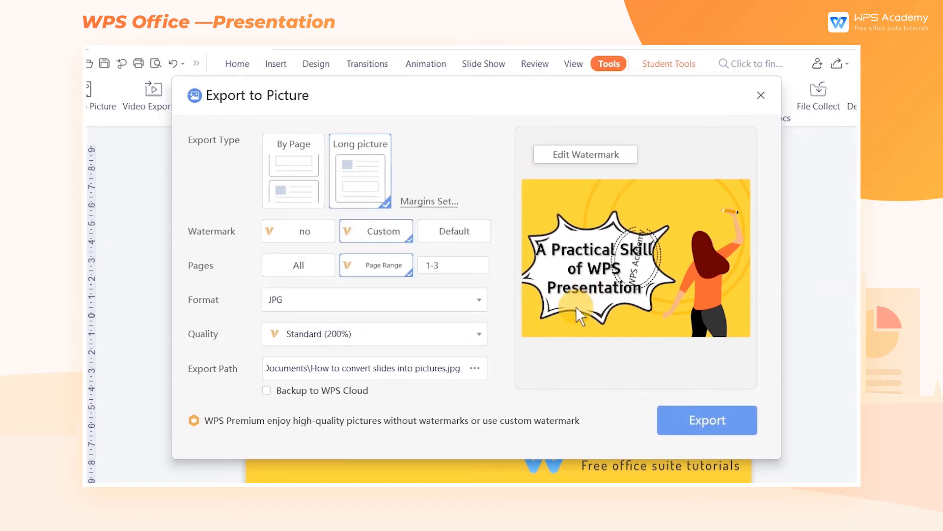
click(707, 420)
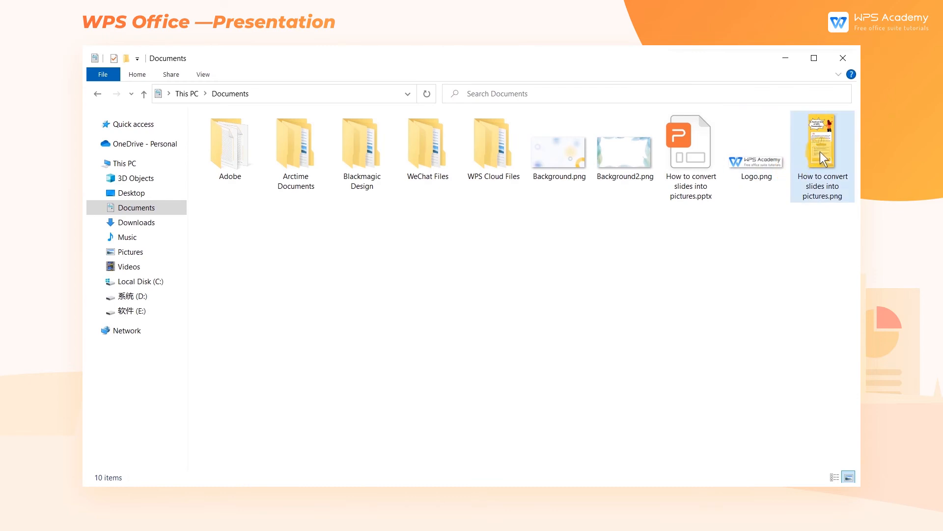
double_click(823, 140)
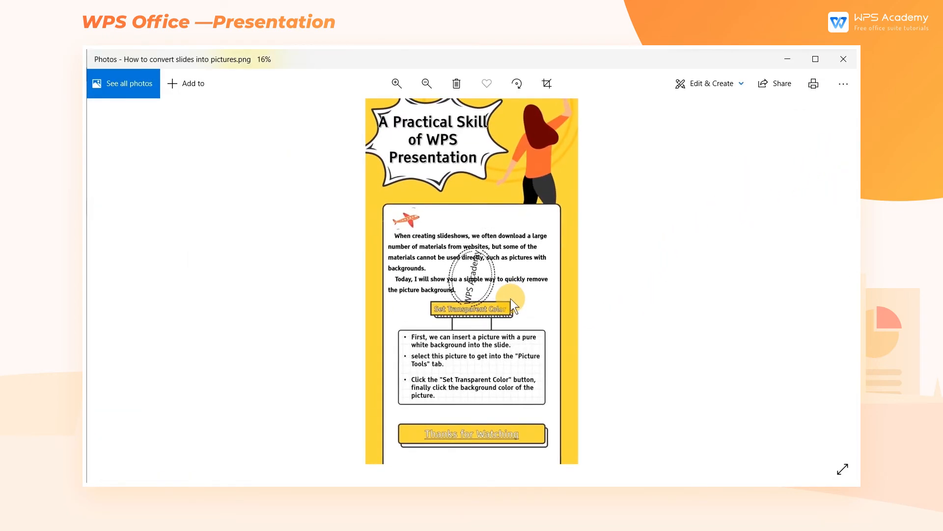
click(396, 83)
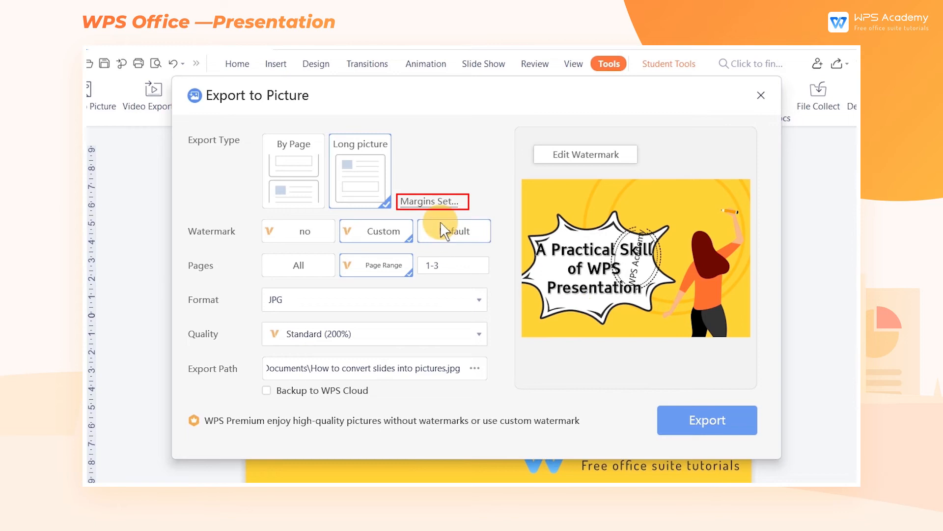
Step: Open the long picture's margin settings and review the 100 px top margin
click(432, 201)
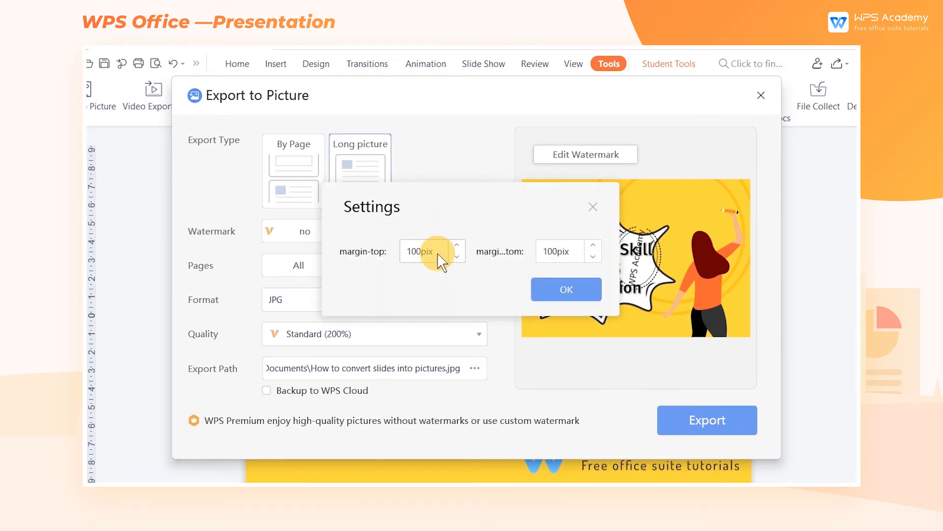
click(456, 247)
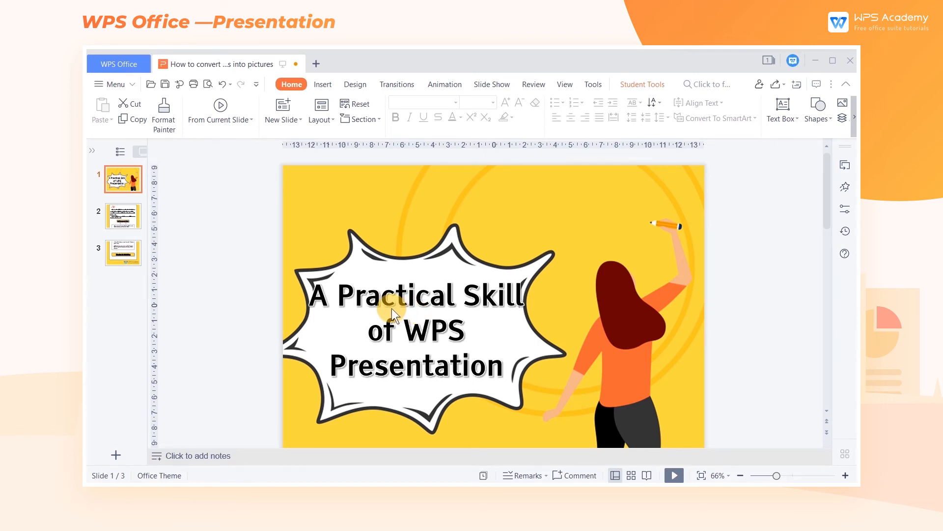
Step: Save the presentation as PNG Portable Network Graphics, replacing the existing file
click(113, 84)
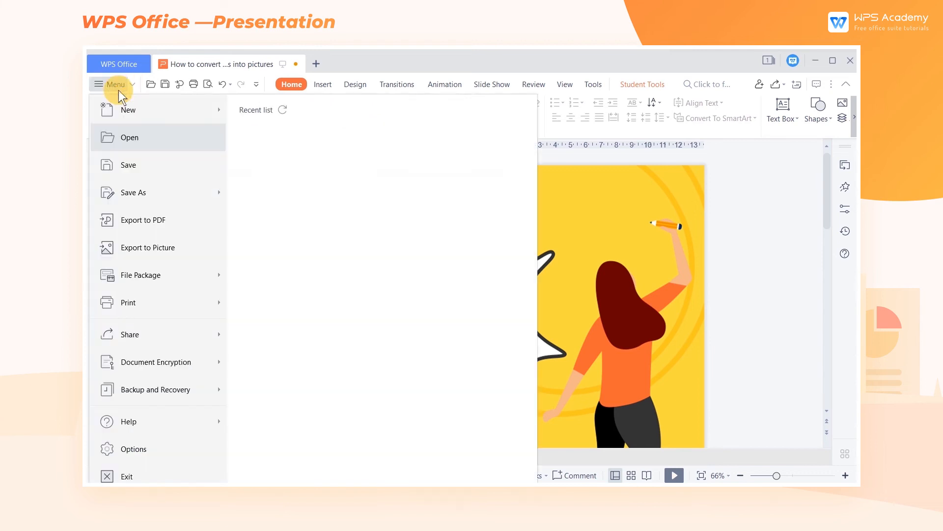
click(113, 83)
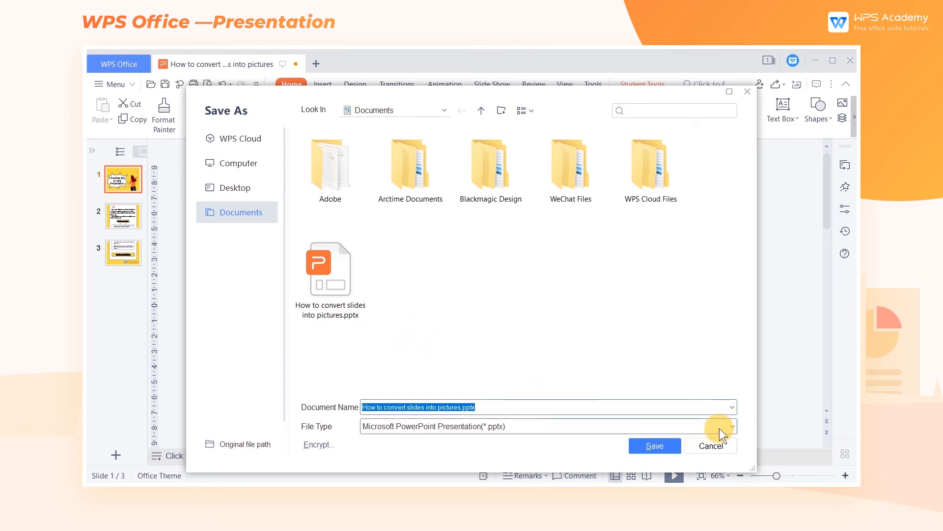
click(725, 426)
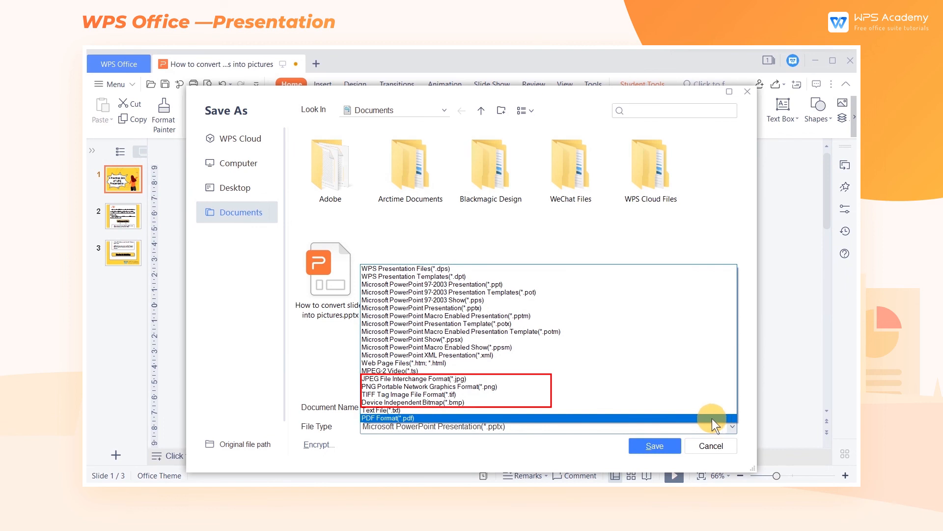
click(414, 387)
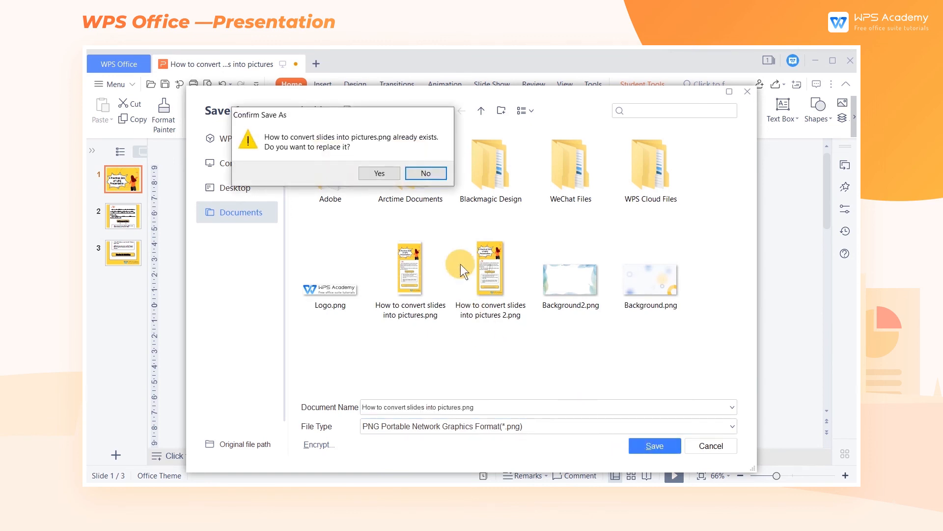
click(378, 173)
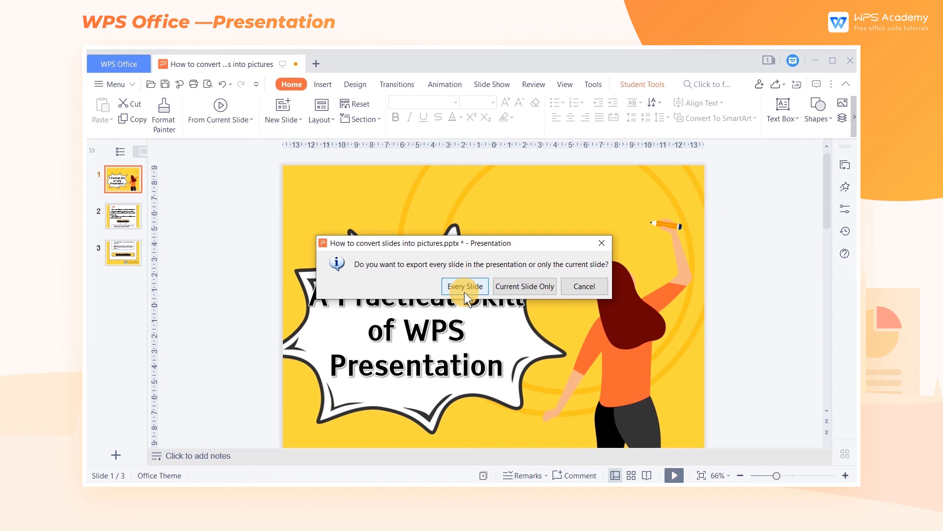
Step: Save every slide as a separate image and acknowledge the confirmation
click(465, 286)
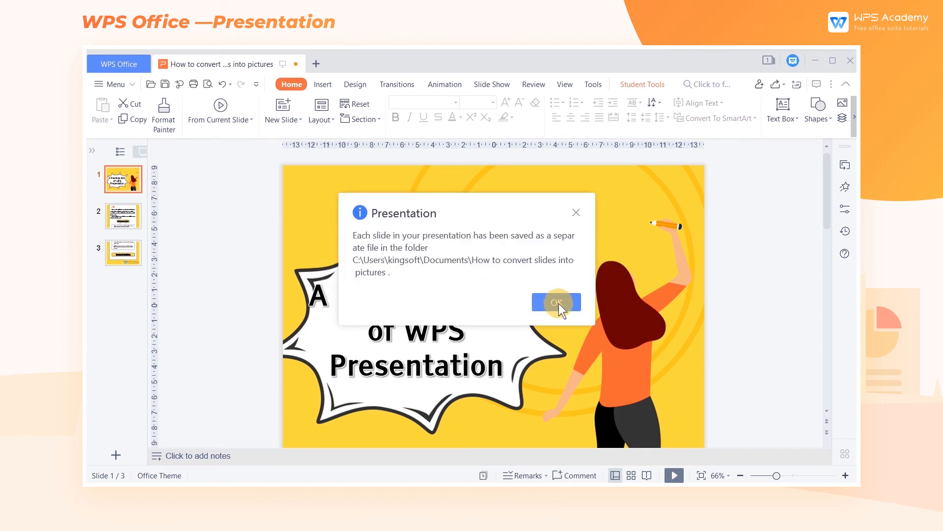
click(555, 302)
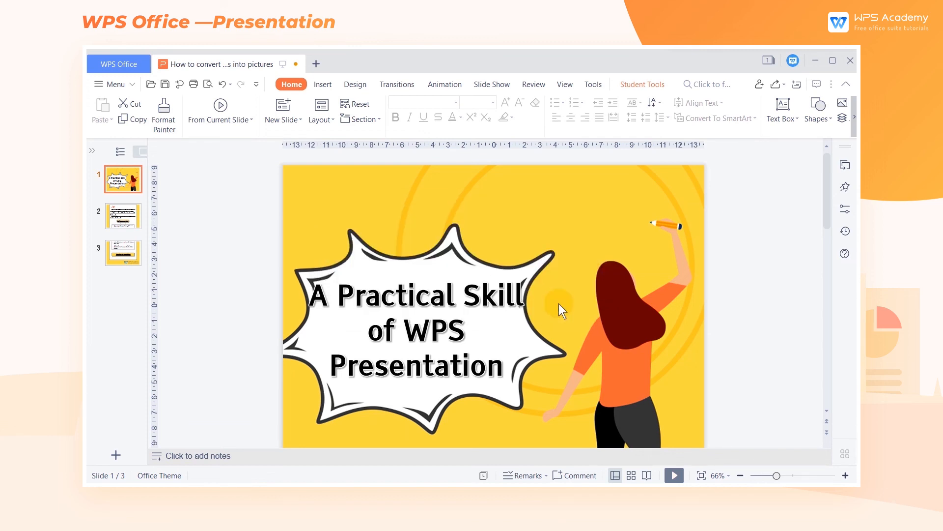